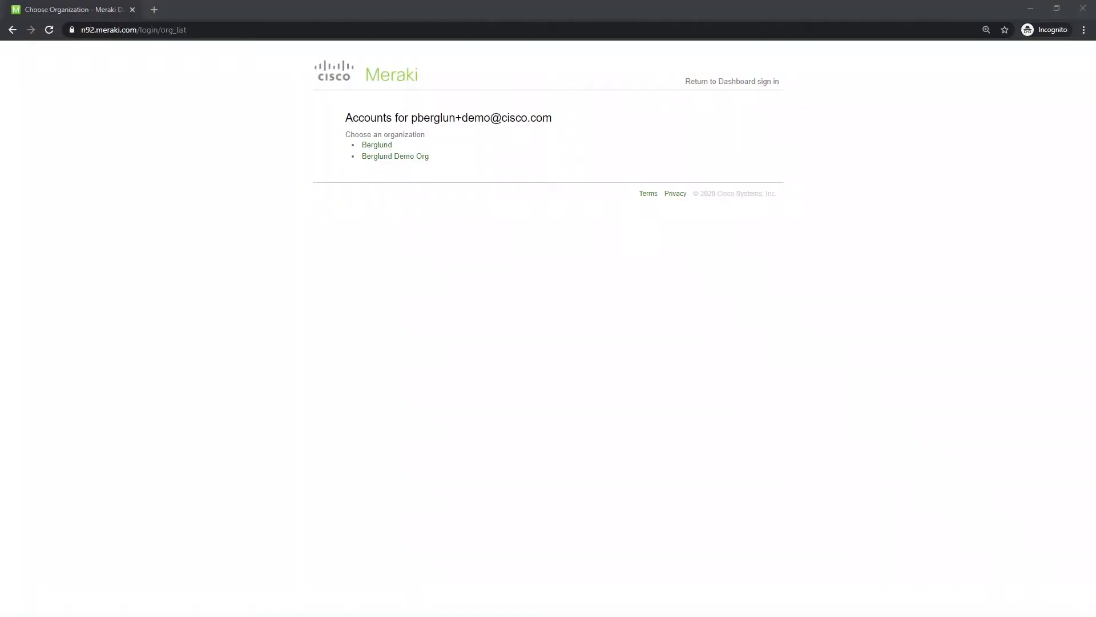
mouse_move(404, 180)
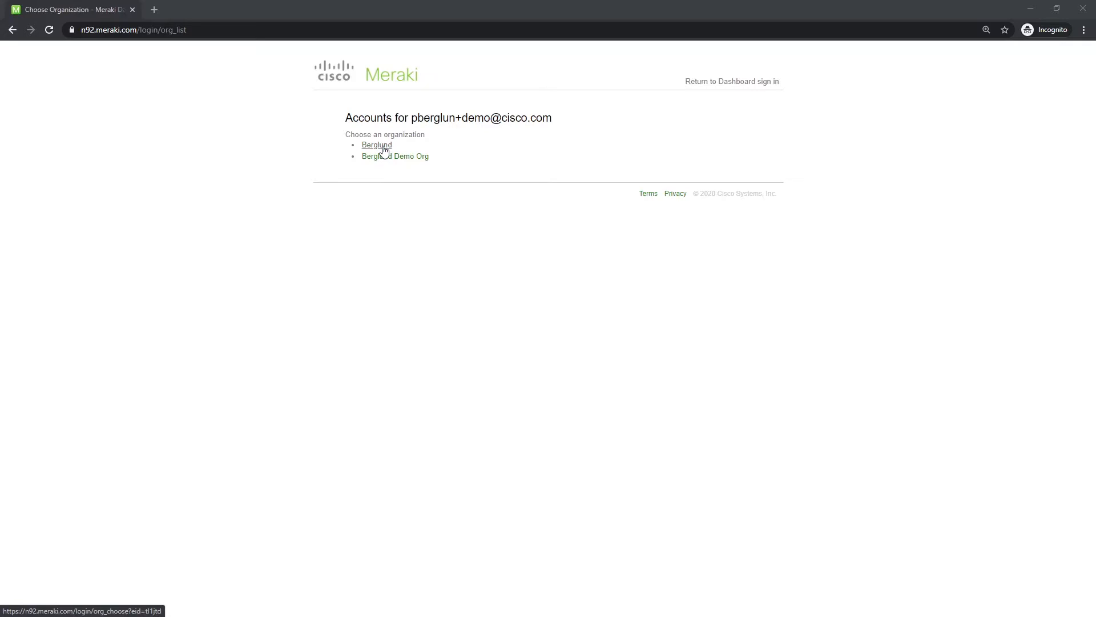
Enter the Berglund organization to see the Nästegård network's client list.
left_click(376, 145)
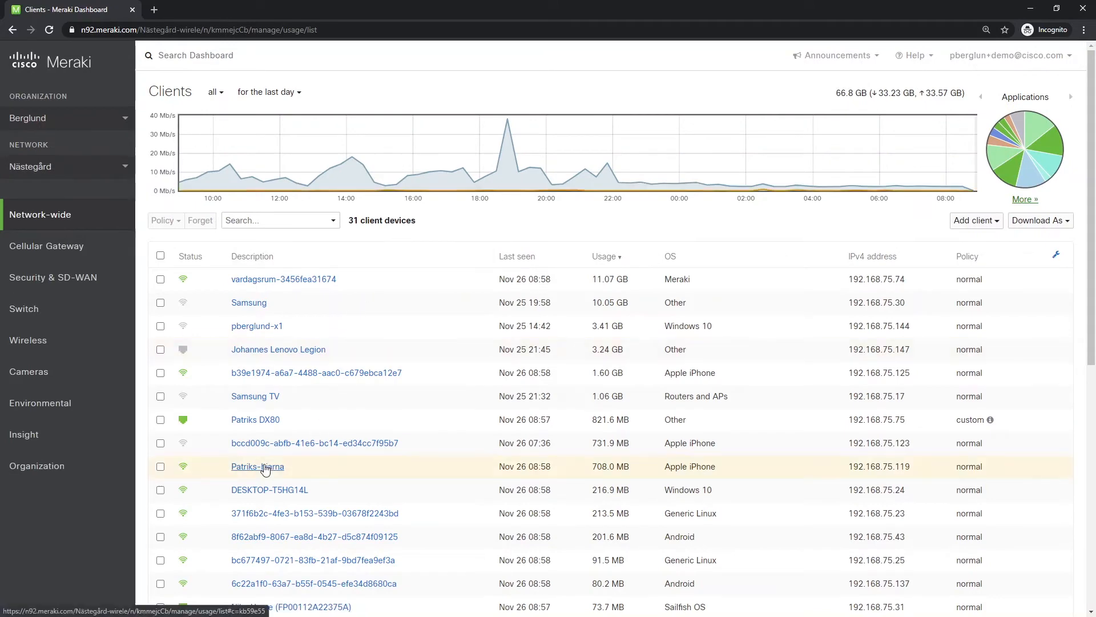
View Patriks-hjarna's client details, then switch to the Berglund Demo Org organization.
left_click(257, 467)
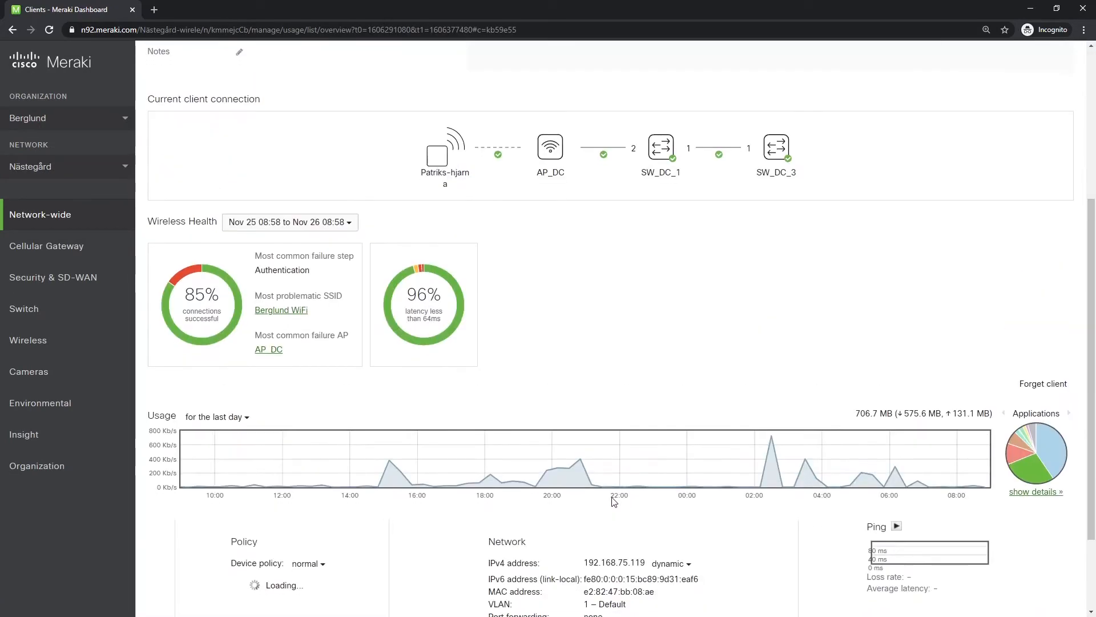
scroll("down", 3)
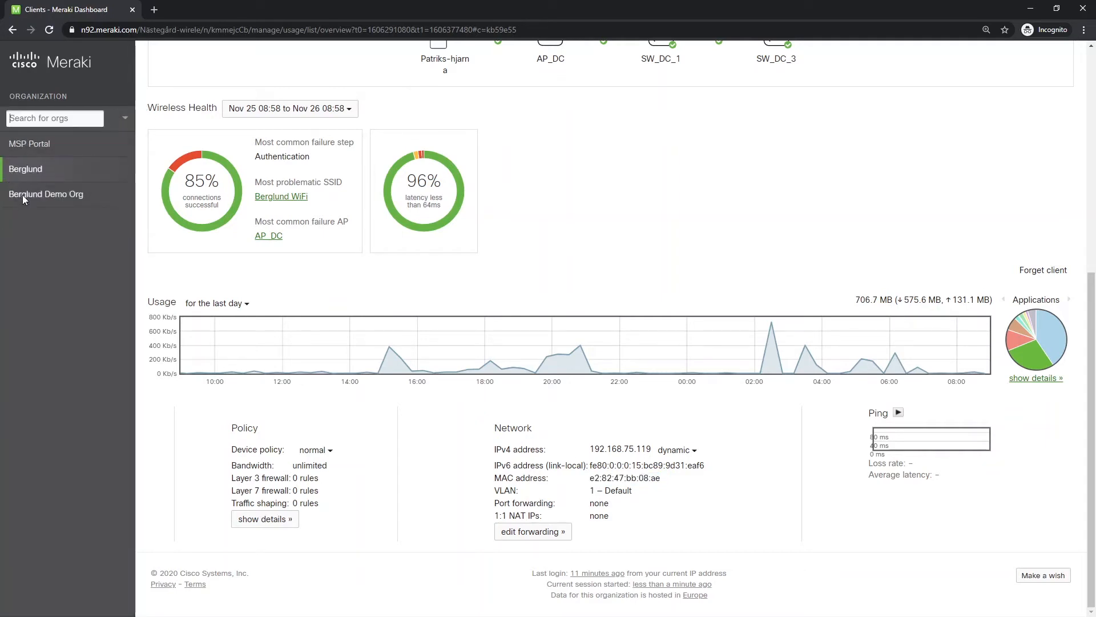
left_click(45, 194)
type("e2:82:47:bb:08:ae")
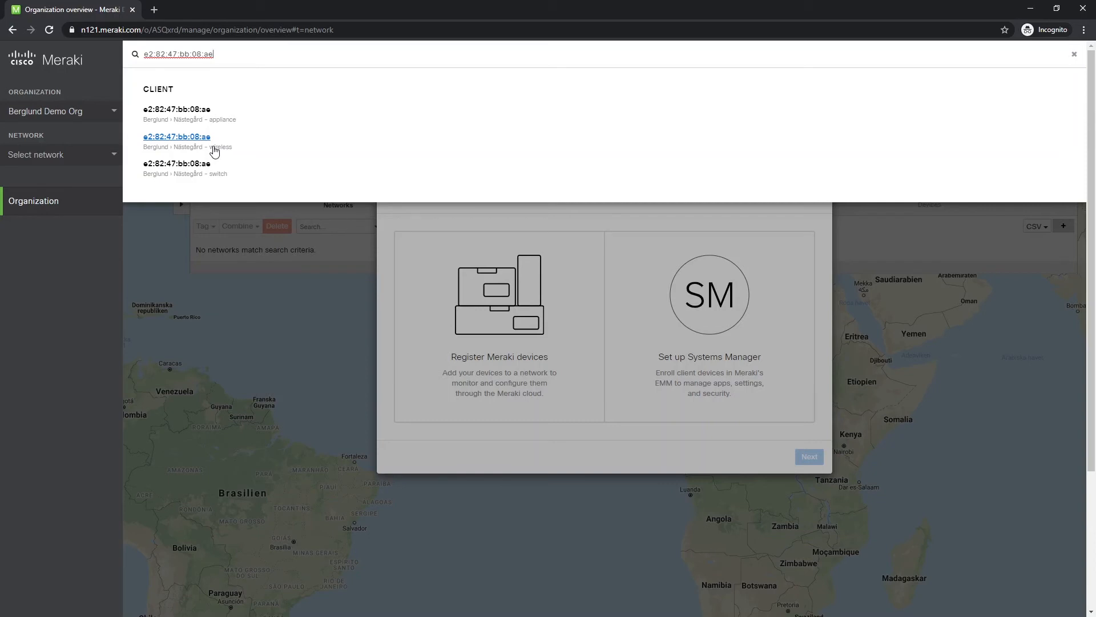
Open the wireless client result matching MAC e2:82:47:bb:08:ae.
left_click(177, 136)
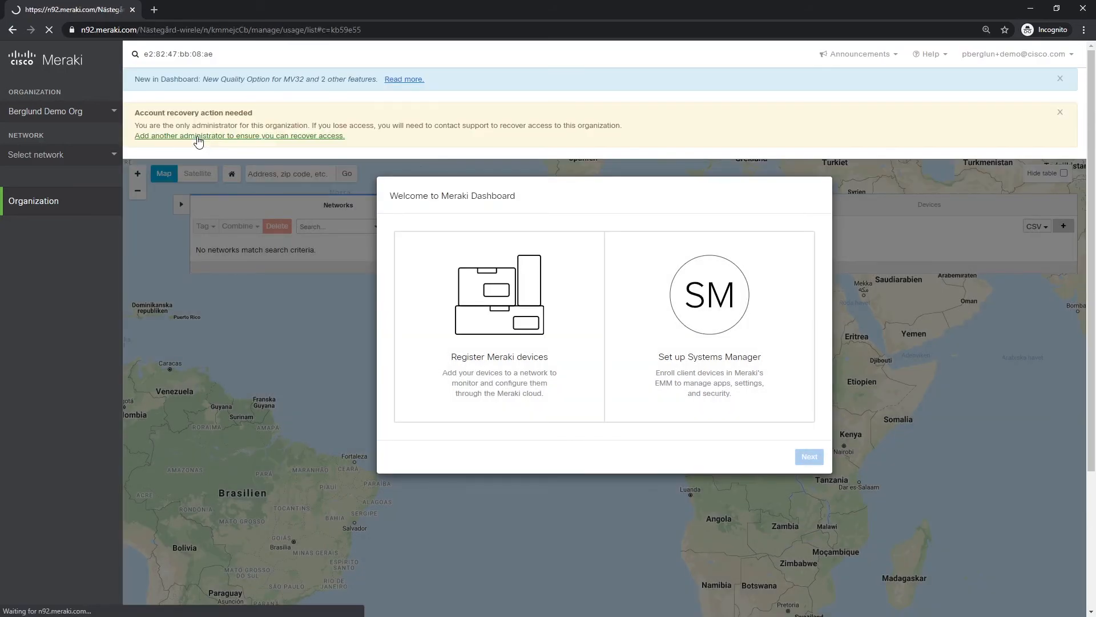